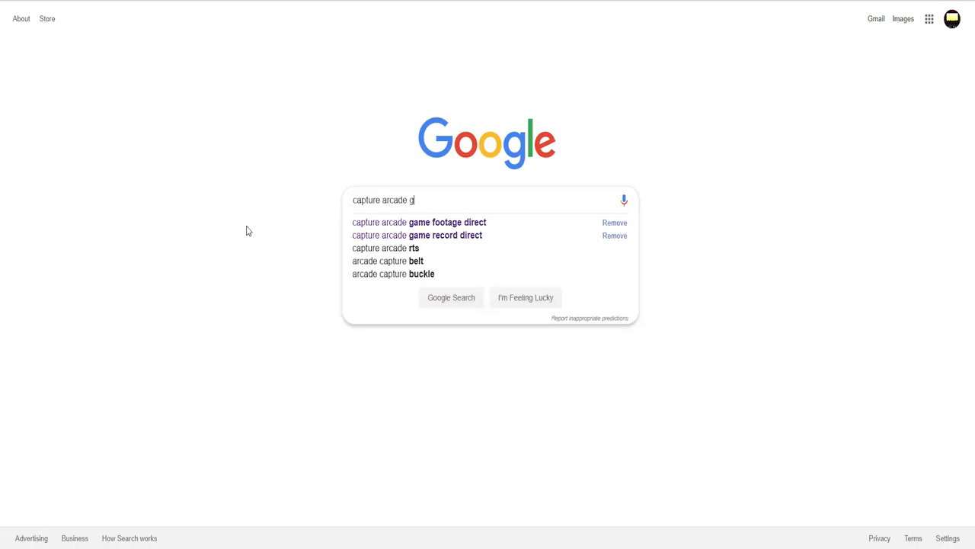
Search Google for 'capture arcade game footage' and scroll through the results.
left_click(419, 222)
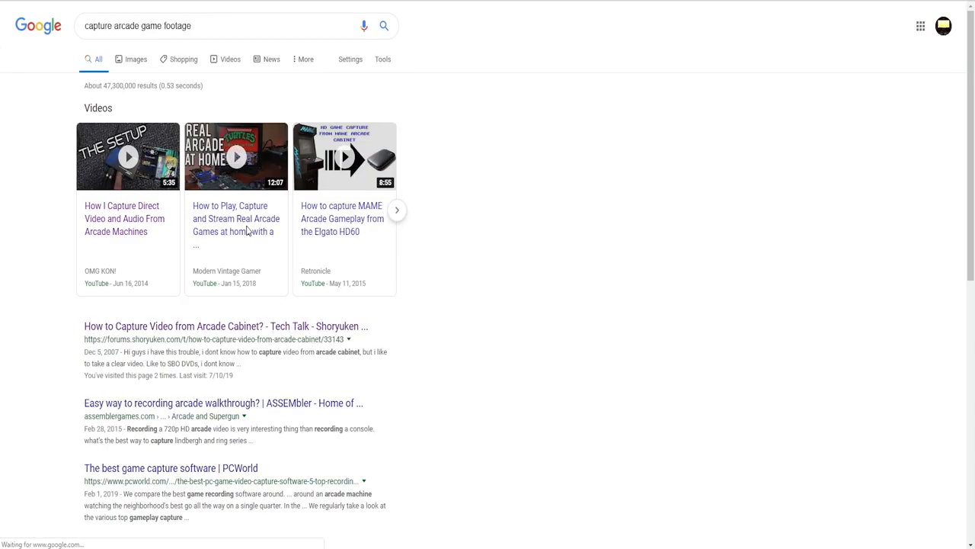
mouse_move(604, 195)
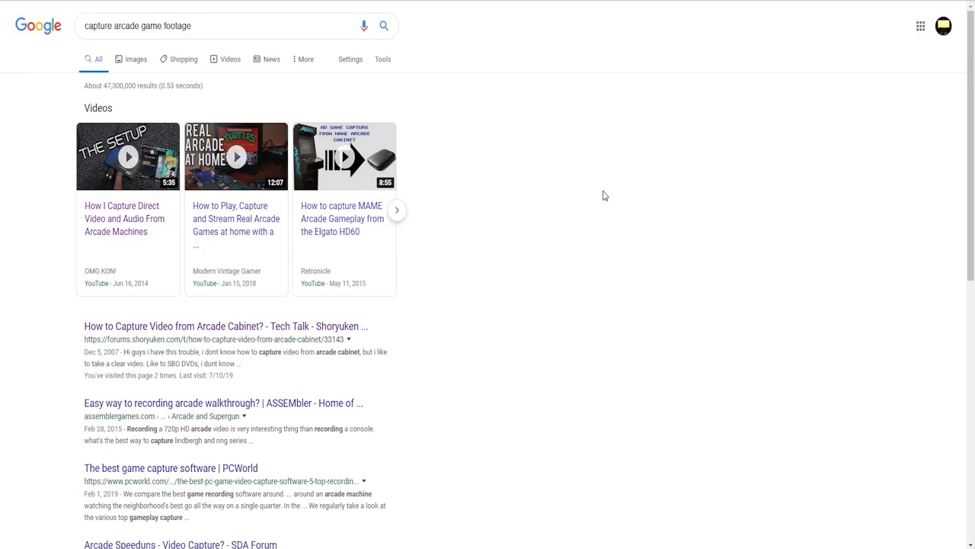
mouse_move(971, 149)
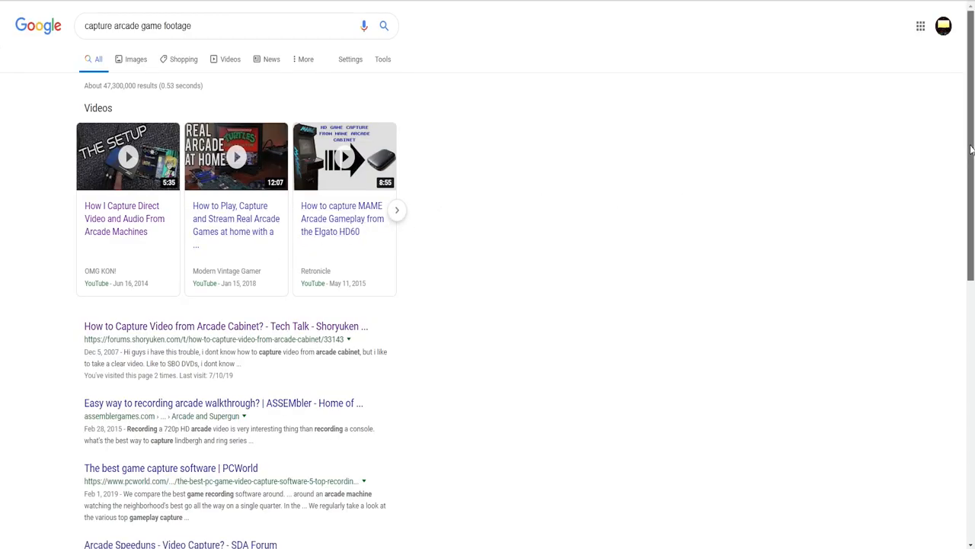
scroll("down", 3)
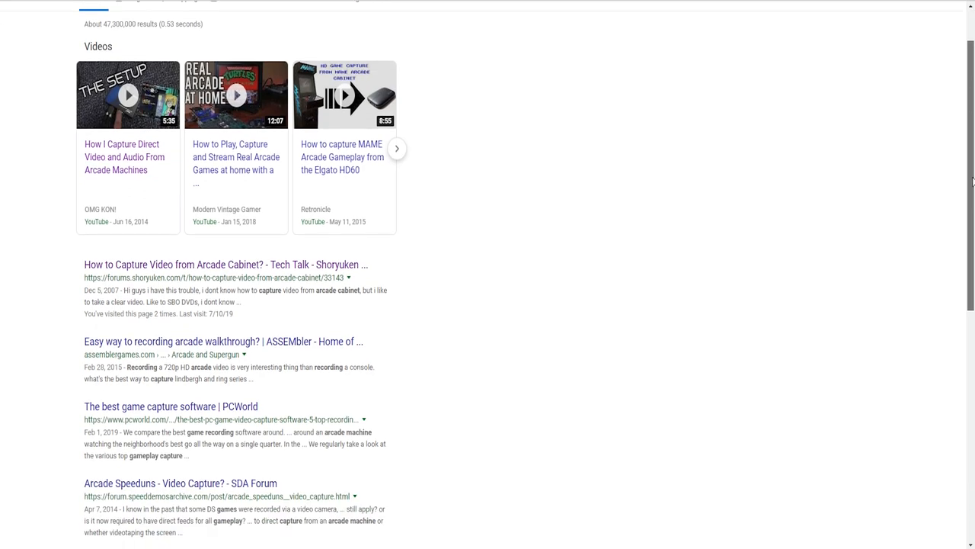
scroll("down", 3)
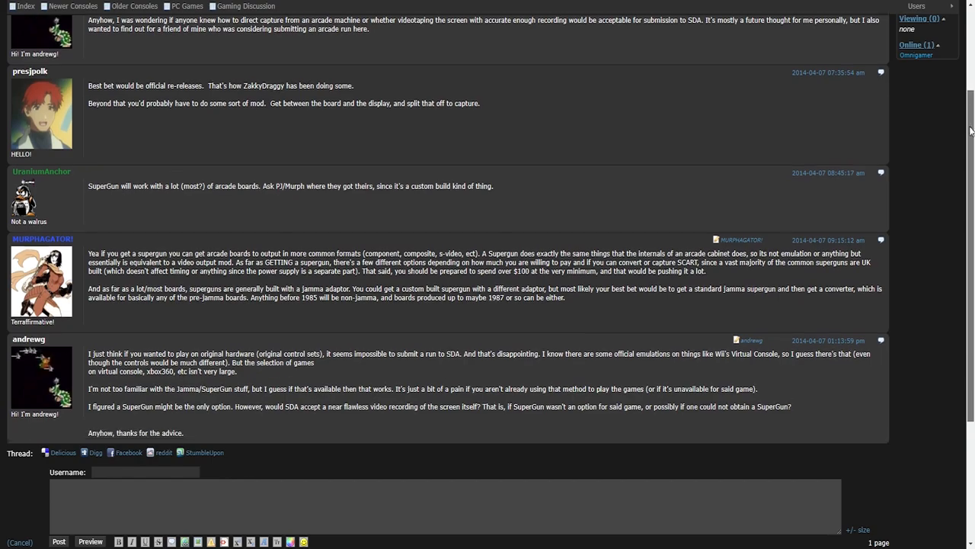
Scroll through the Grand Master Challenge Arcade Streaming Guide down to The Capture Chain.
scroll("down", 3)
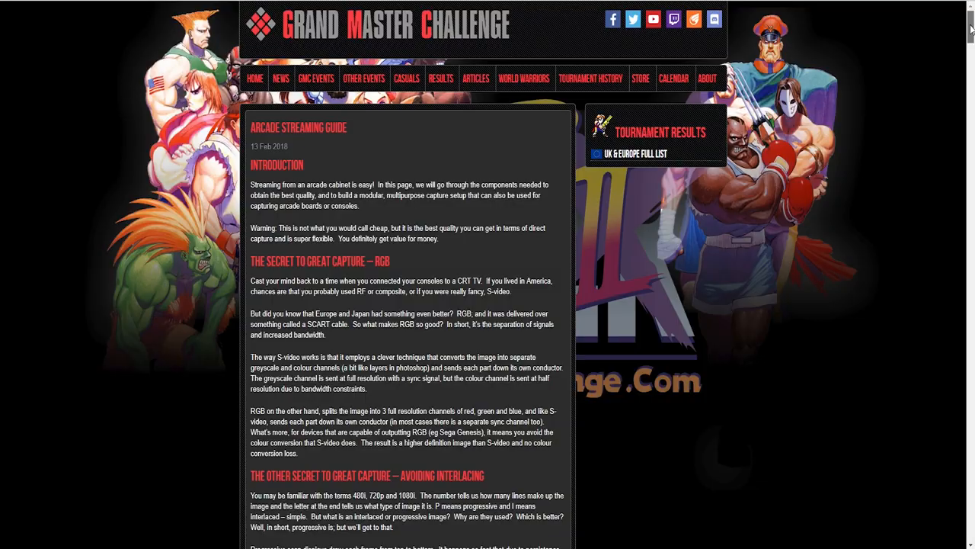
scroll("down", 3)
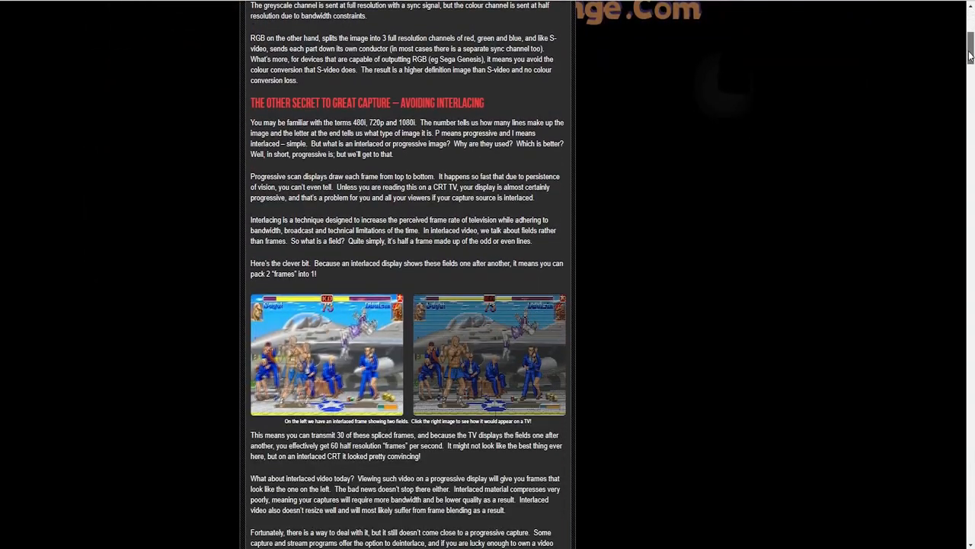
scroll("down", 3)
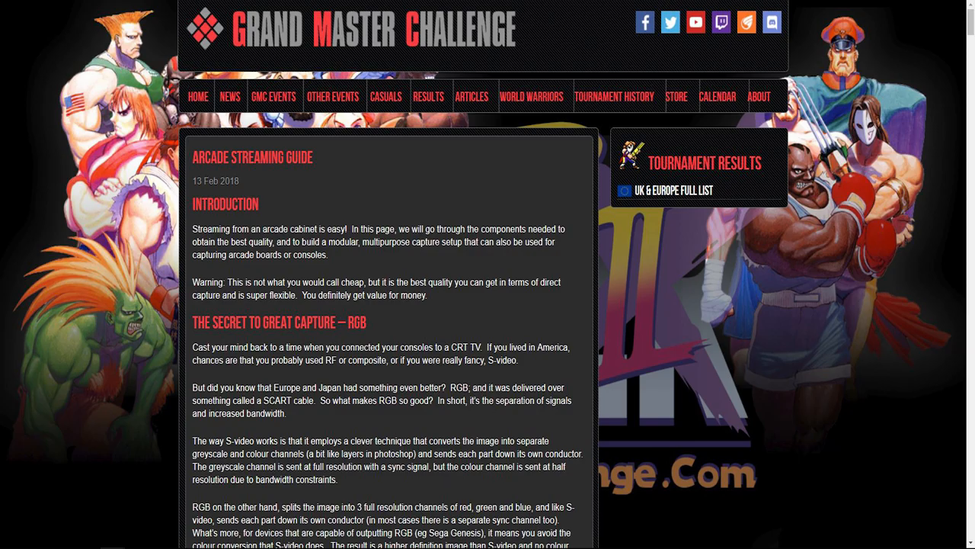
scroll("down", 3)
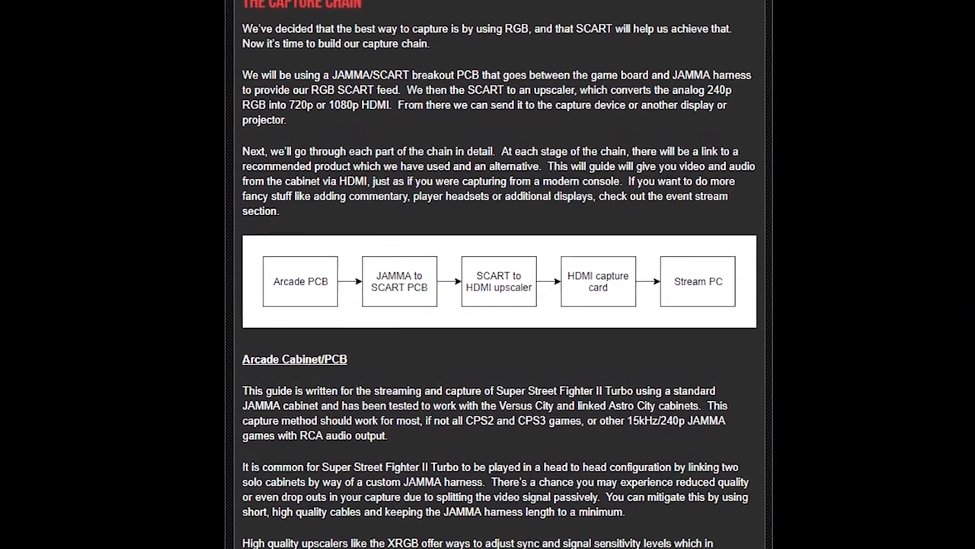
scroll("down", 3)
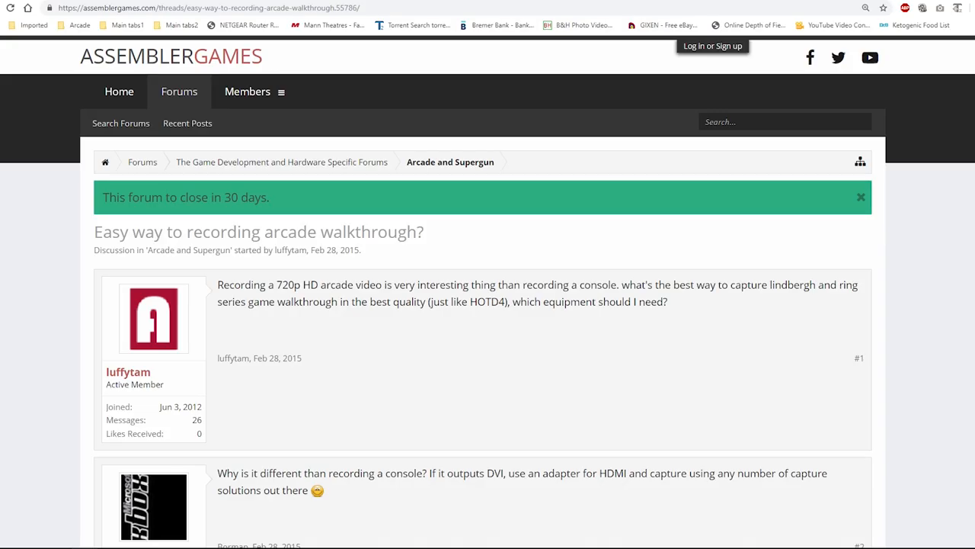
Scroll through the replies in the 'Easy way to recording arcade walkthrough?' thread.
scroll("down", 3)
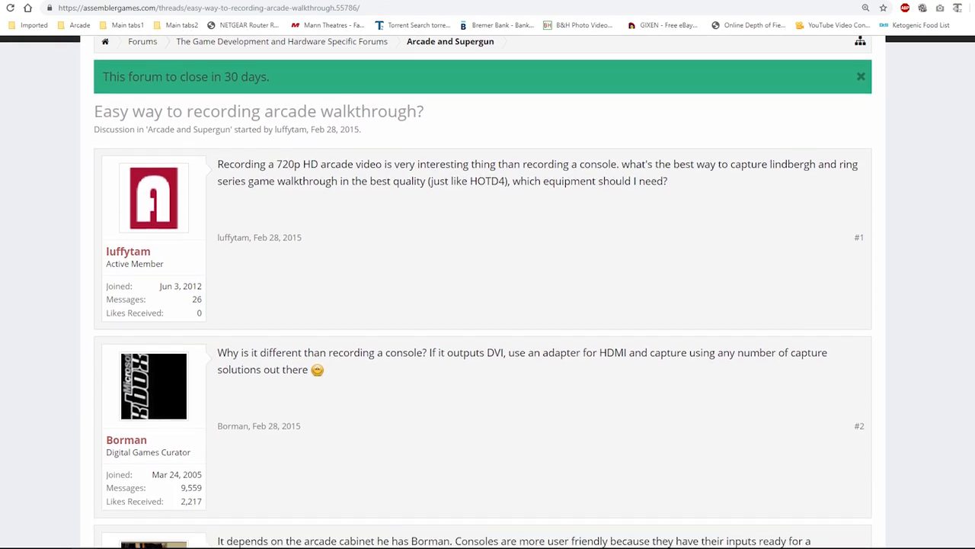
scroll("down", 3)
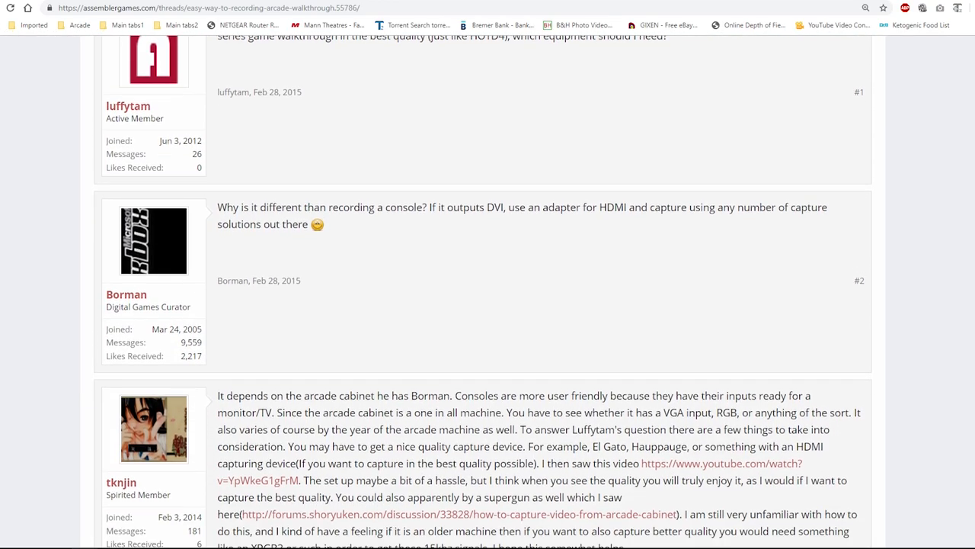
scroll("down", 3)
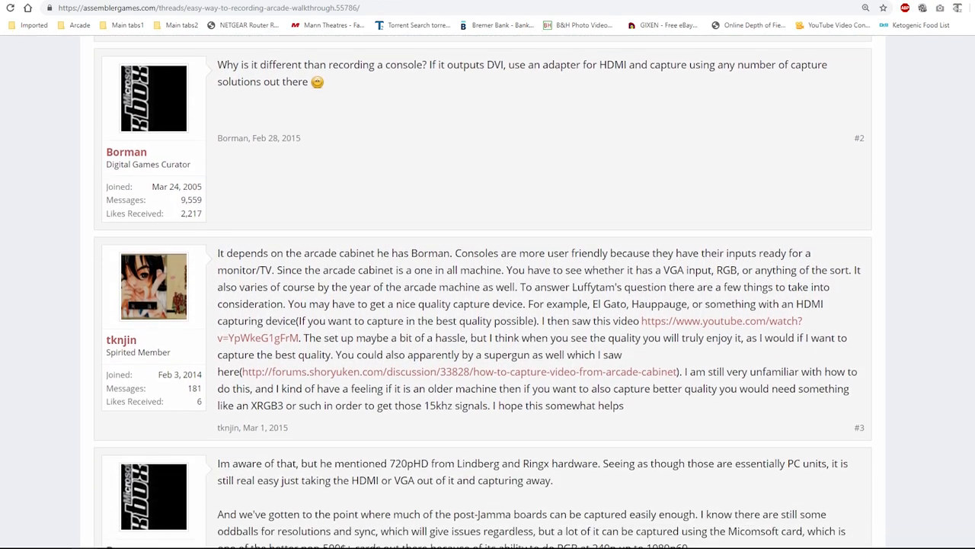
scroll("down", 3)
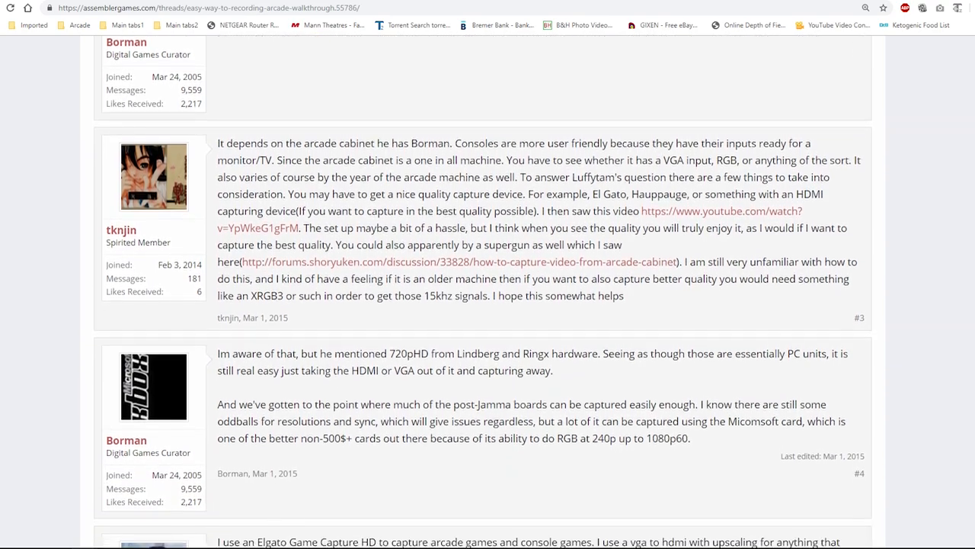
scroll("down", 3)
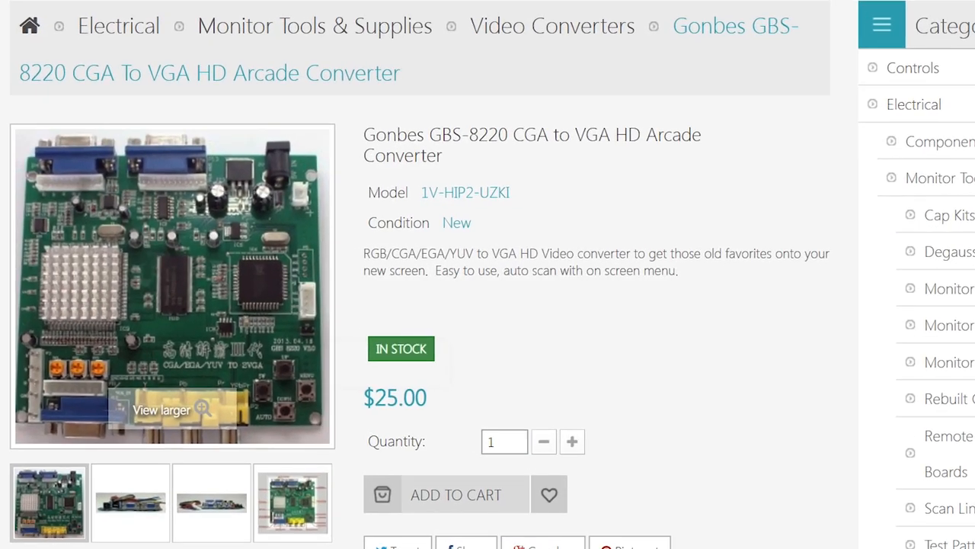
Scroll the $25 Gonbes GBS-8220 converter page down to its 10-unit volume discounts.
scroll("down", 3)
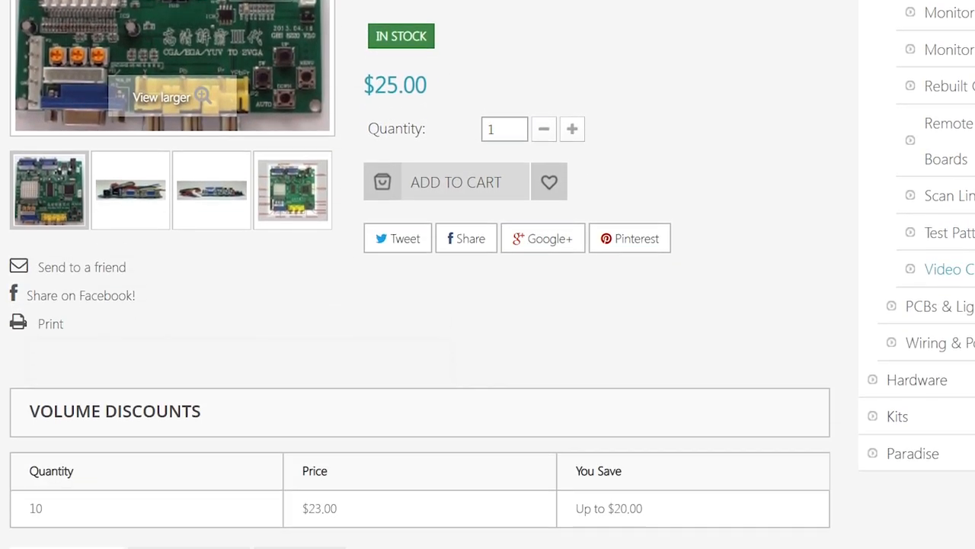